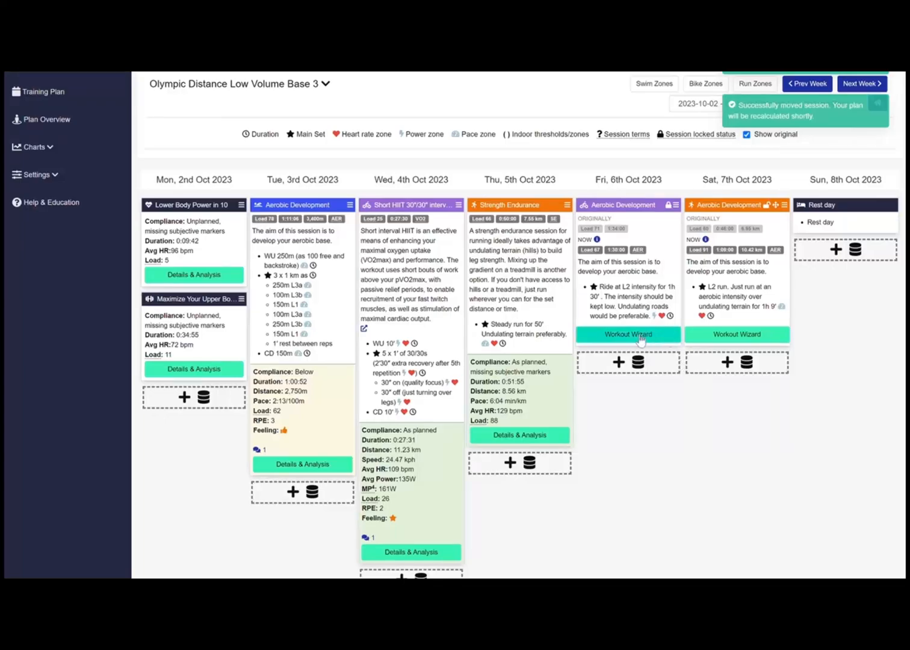
# Step: Swap Friday's aerobic ride for the short HIIT interval ride and view injury-optimised alternatives
pyautogui.click(628, 334)
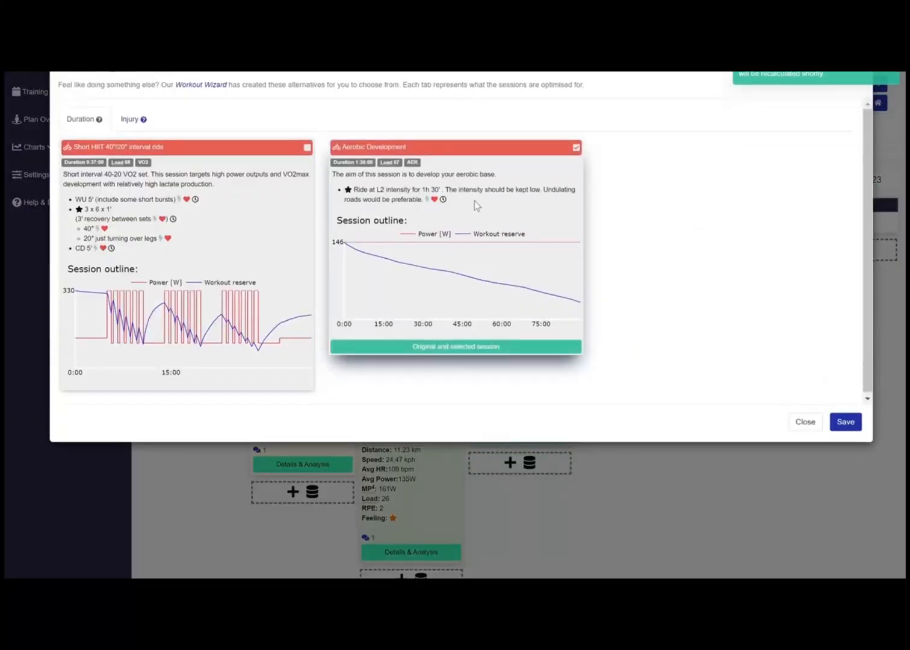
pyautogui.click(306, 147)
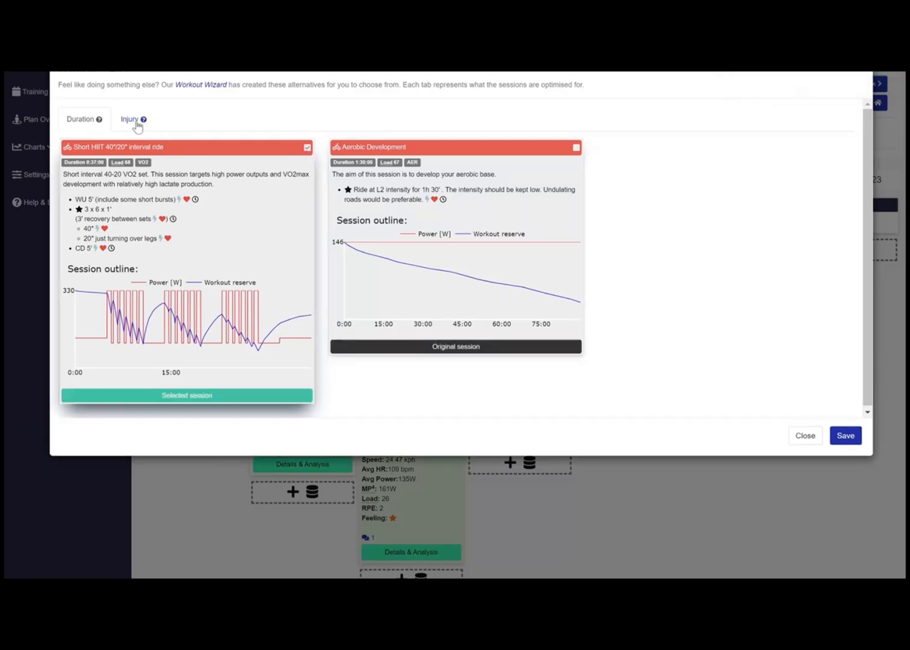
pyautogui.click(128, 118)
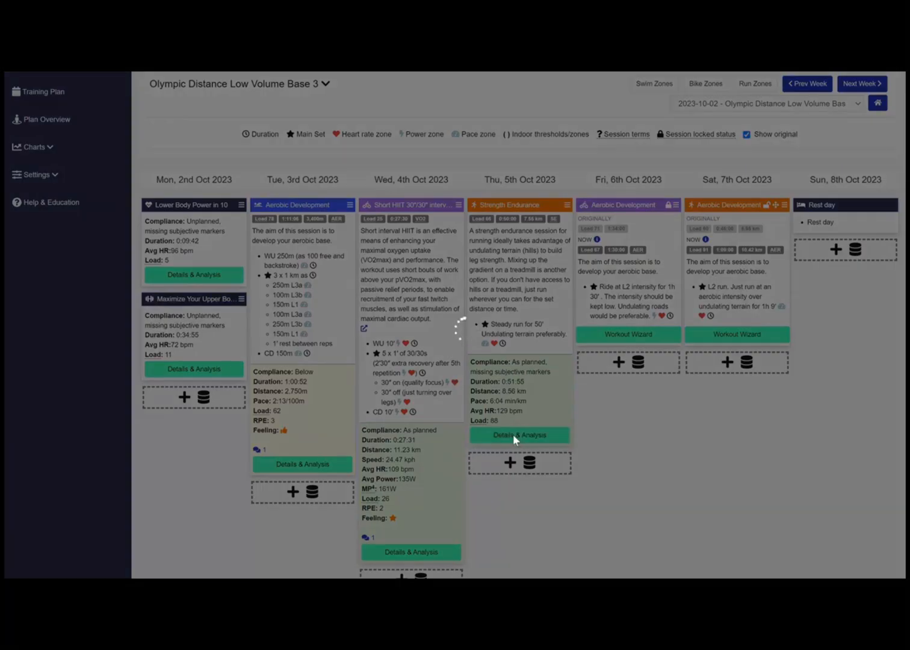
# Step: View Thursday's Strength Endurance run details with its pace, heart-rate and workout-reserve chart
pyautogui.click(518, 434)
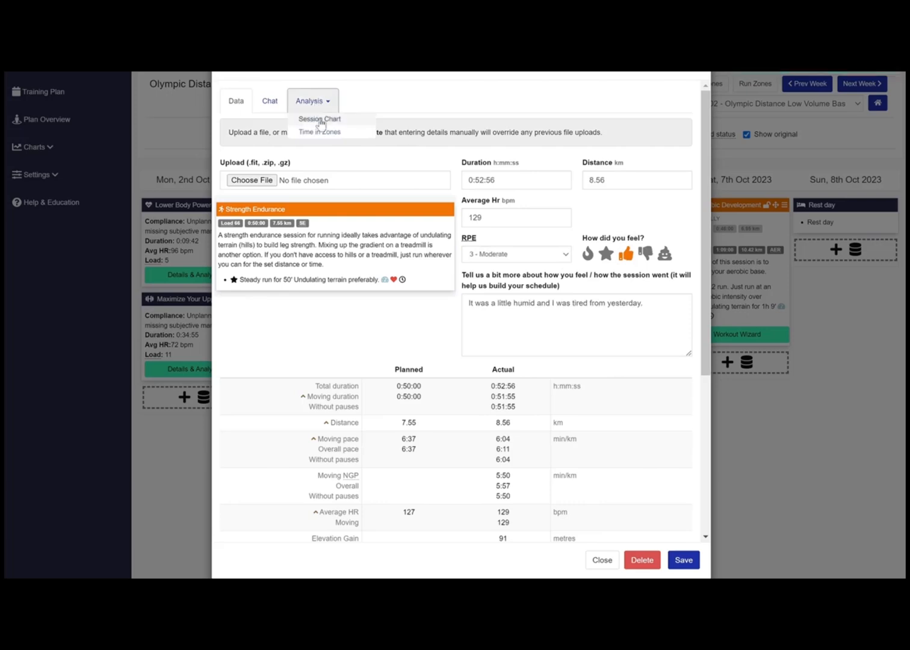
pyautogui.click(320, 117)
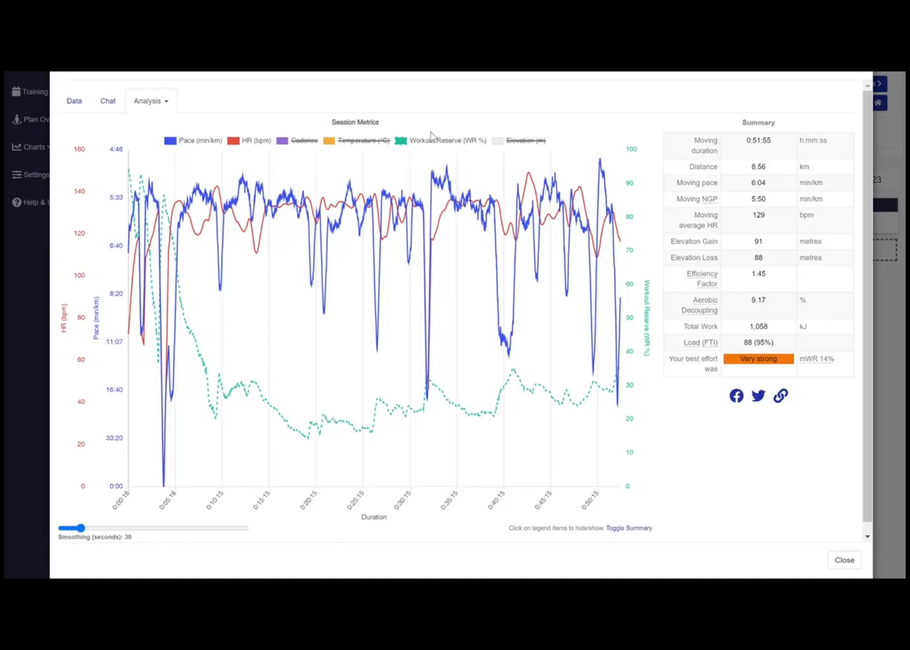
pyautogui.moveTo(187, 300)
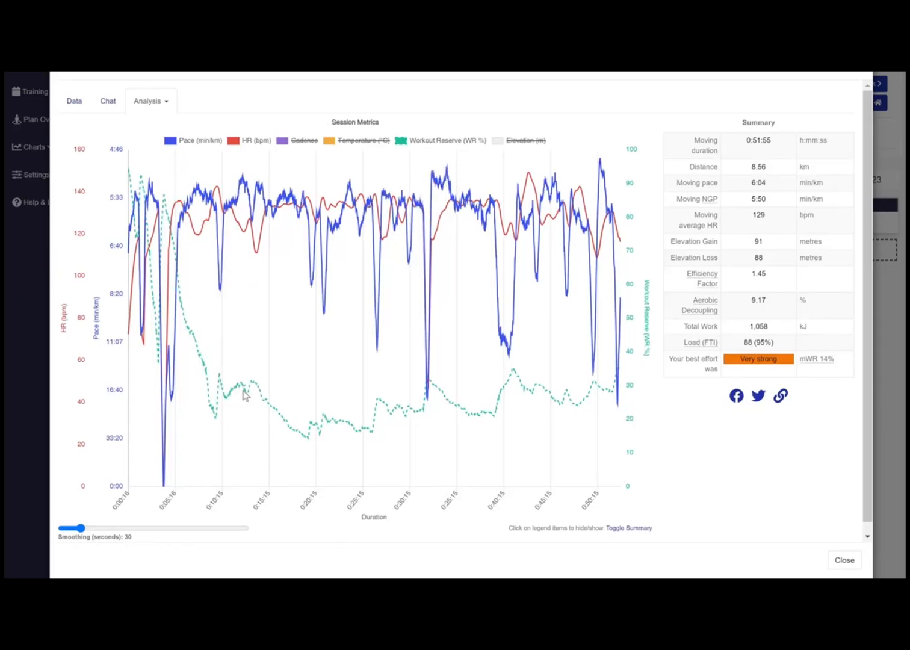
pyautogui.click(147, 101)
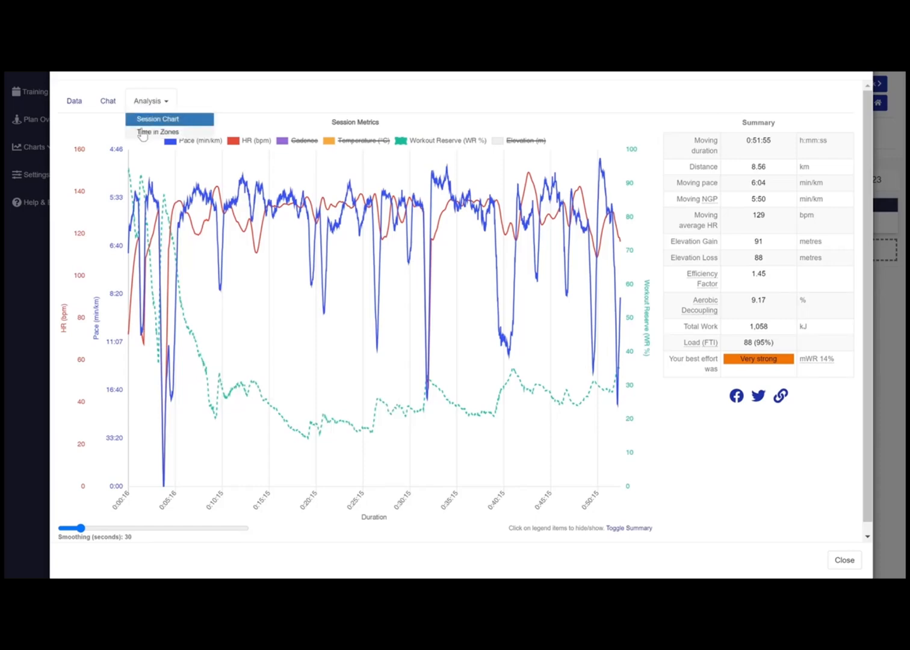
# Step: Review heart-rate and pace time-in-zones versus plan, then return to the weekly plan
pyautogui.click(157, 131)
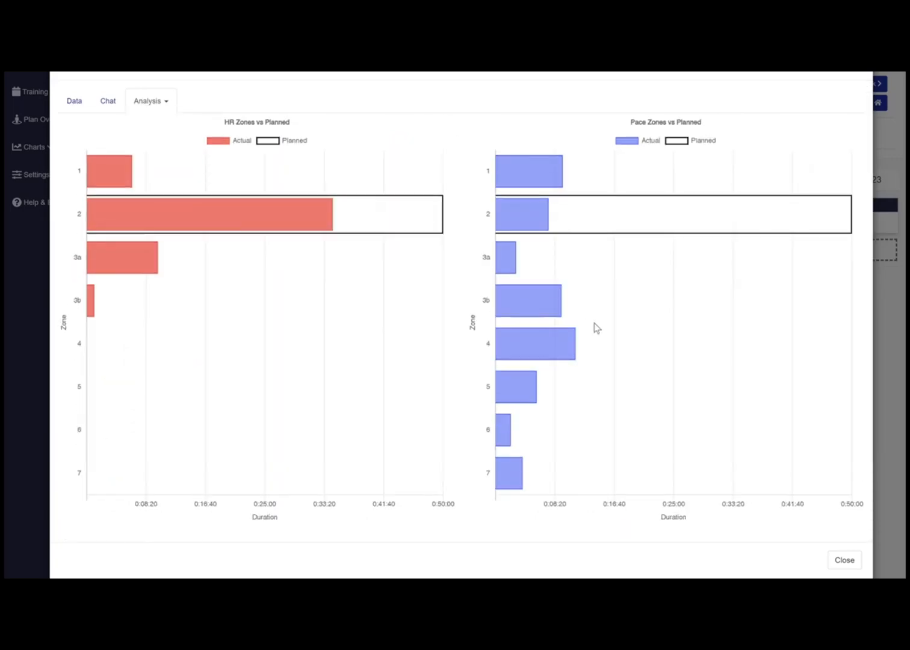
pyautogui.moveTo(820, 551)
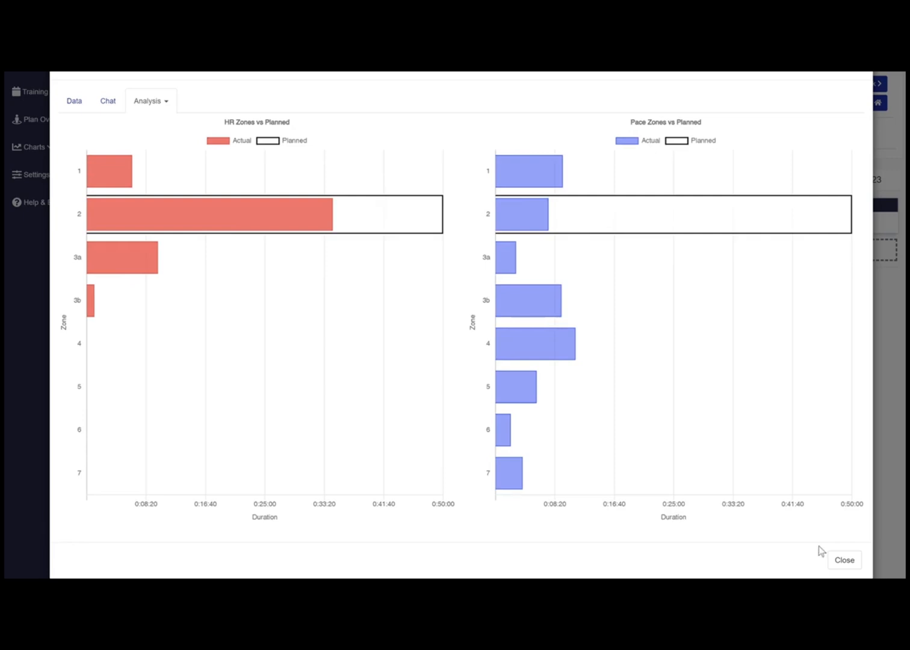
pyautogui.click(842, 560)
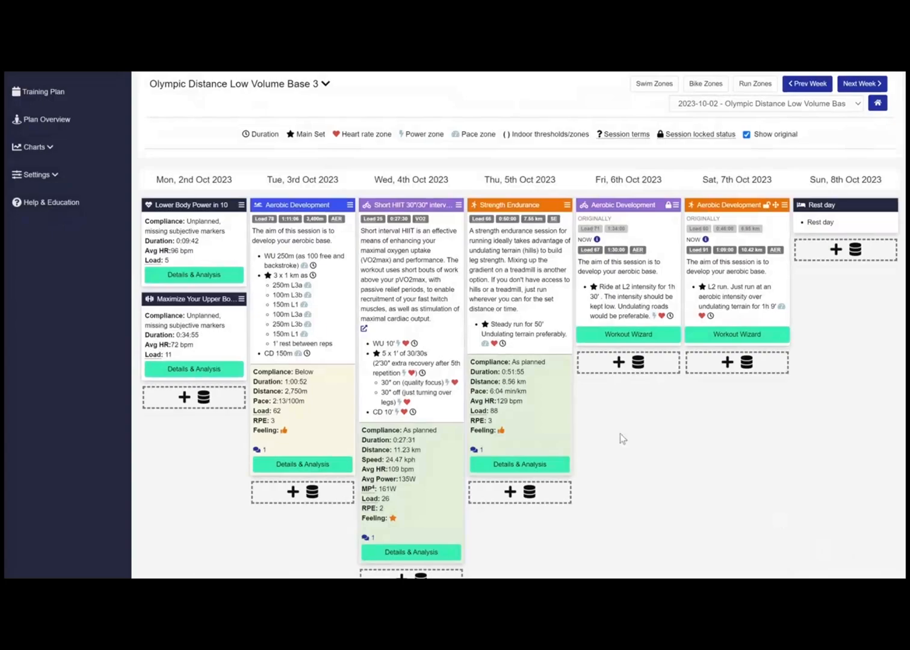
pyautogui.moveTo(588, 426)
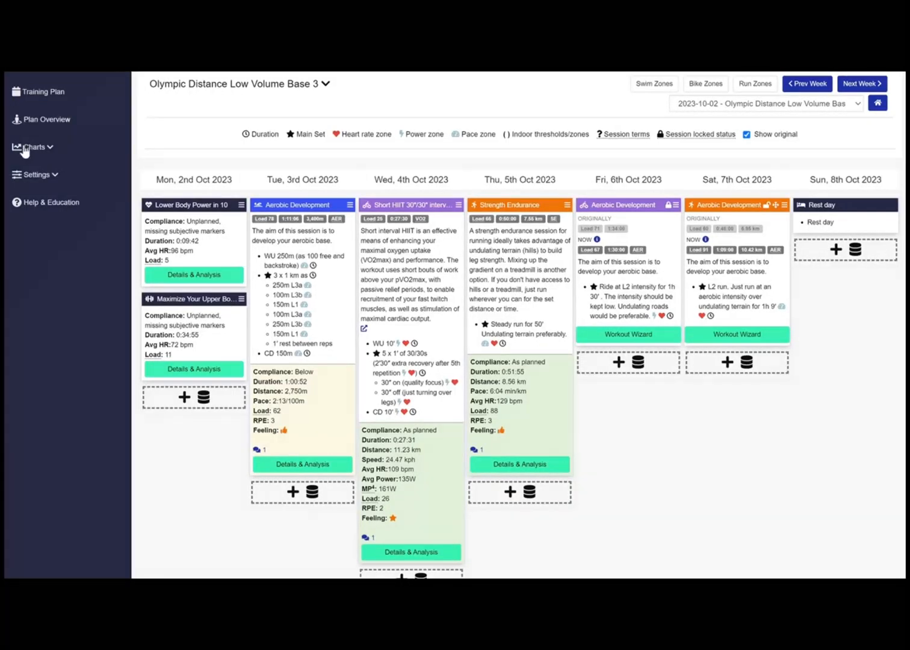
# Step: View the Performance Potential chart, then the Cycling Power Profile from the Charts sidebar
pyautogui.click(33, 146)
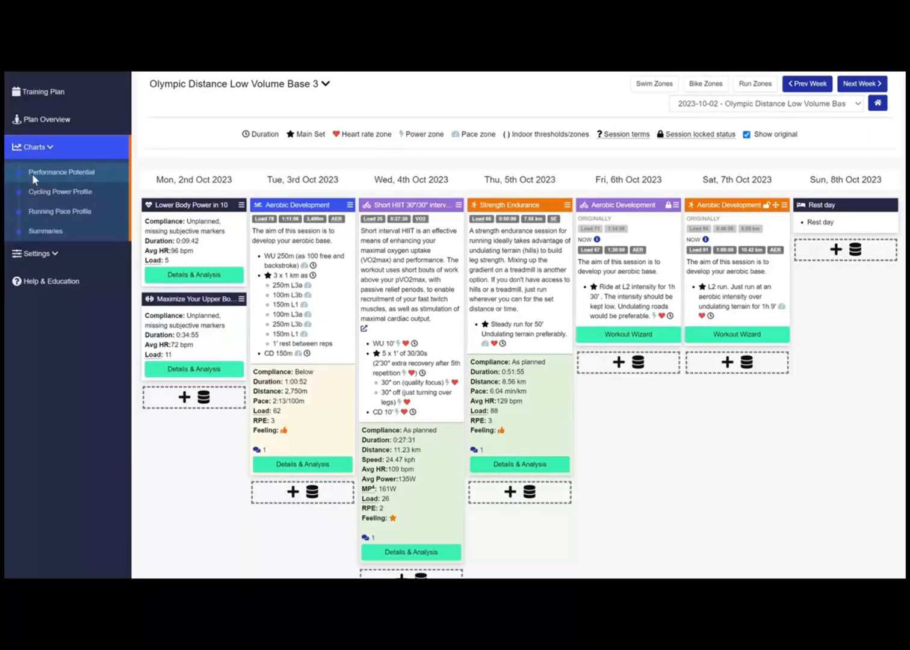
pyautogui.click(60, 170)
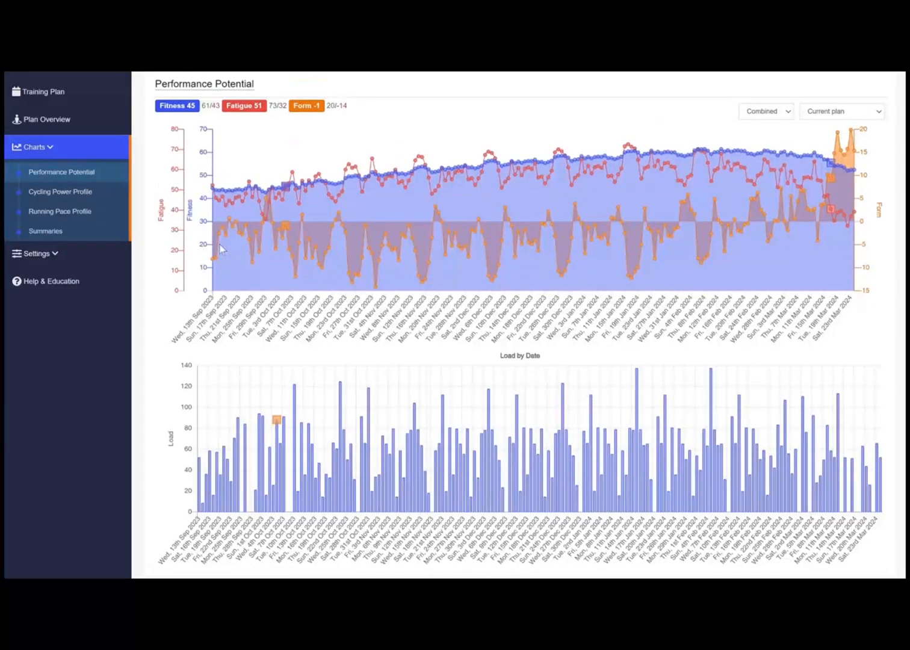
pyautogui.click(60, 191)
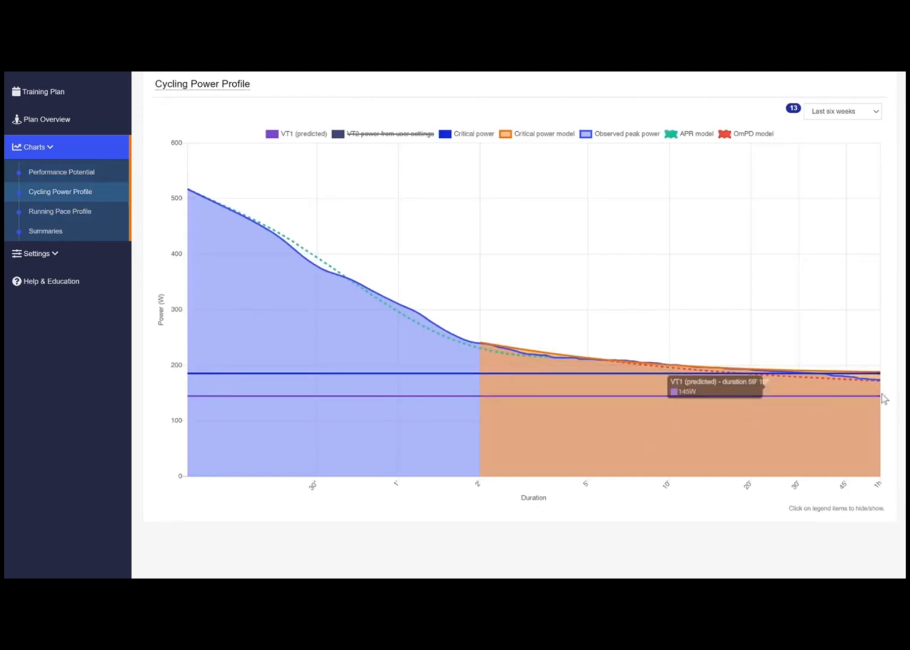
pyautogui.moveTo(878, 388)
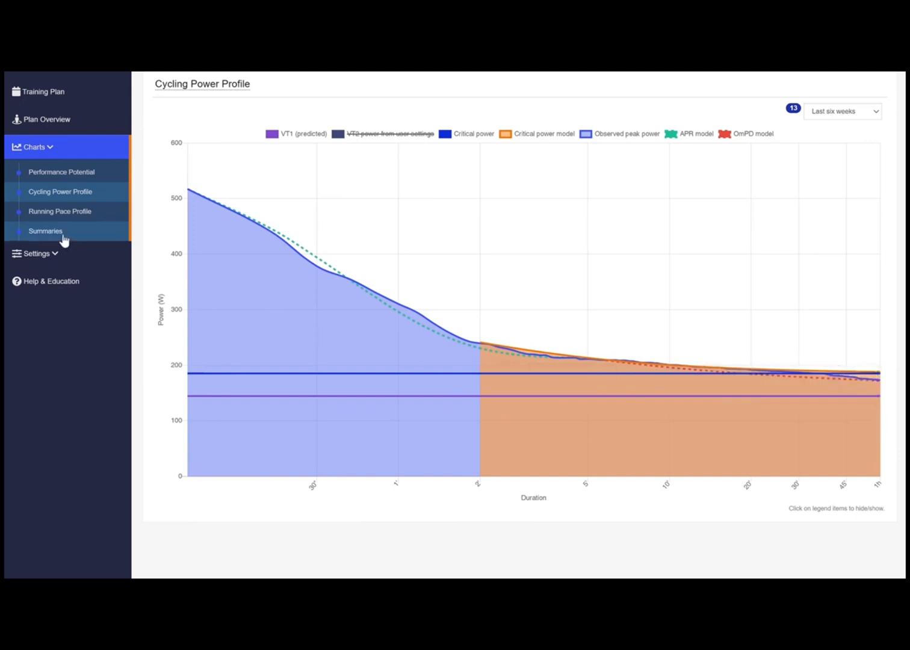
# Step: Show the 2023 yearly training summary and statistics
pyautogui.click(46, 231)
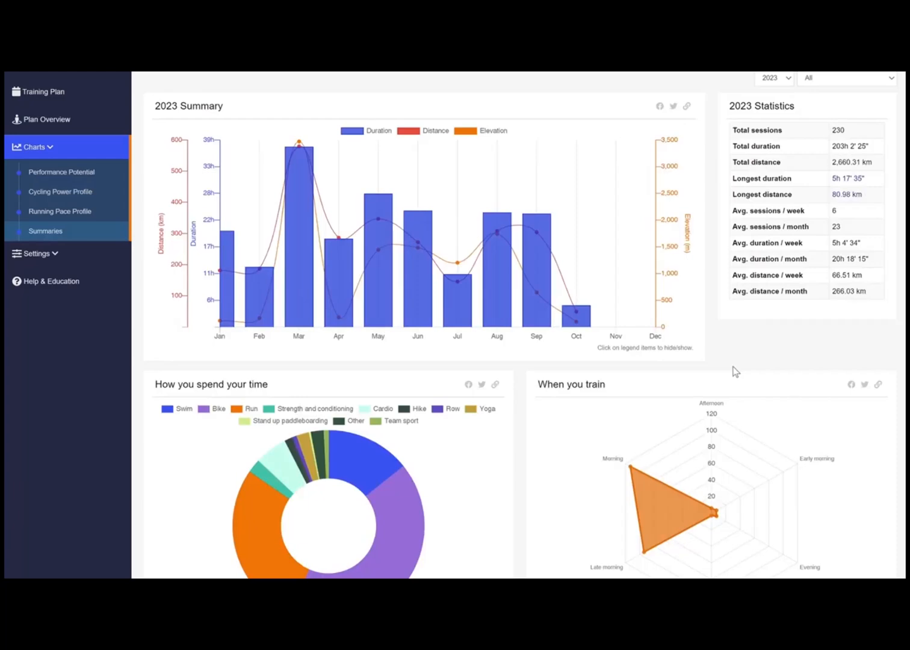